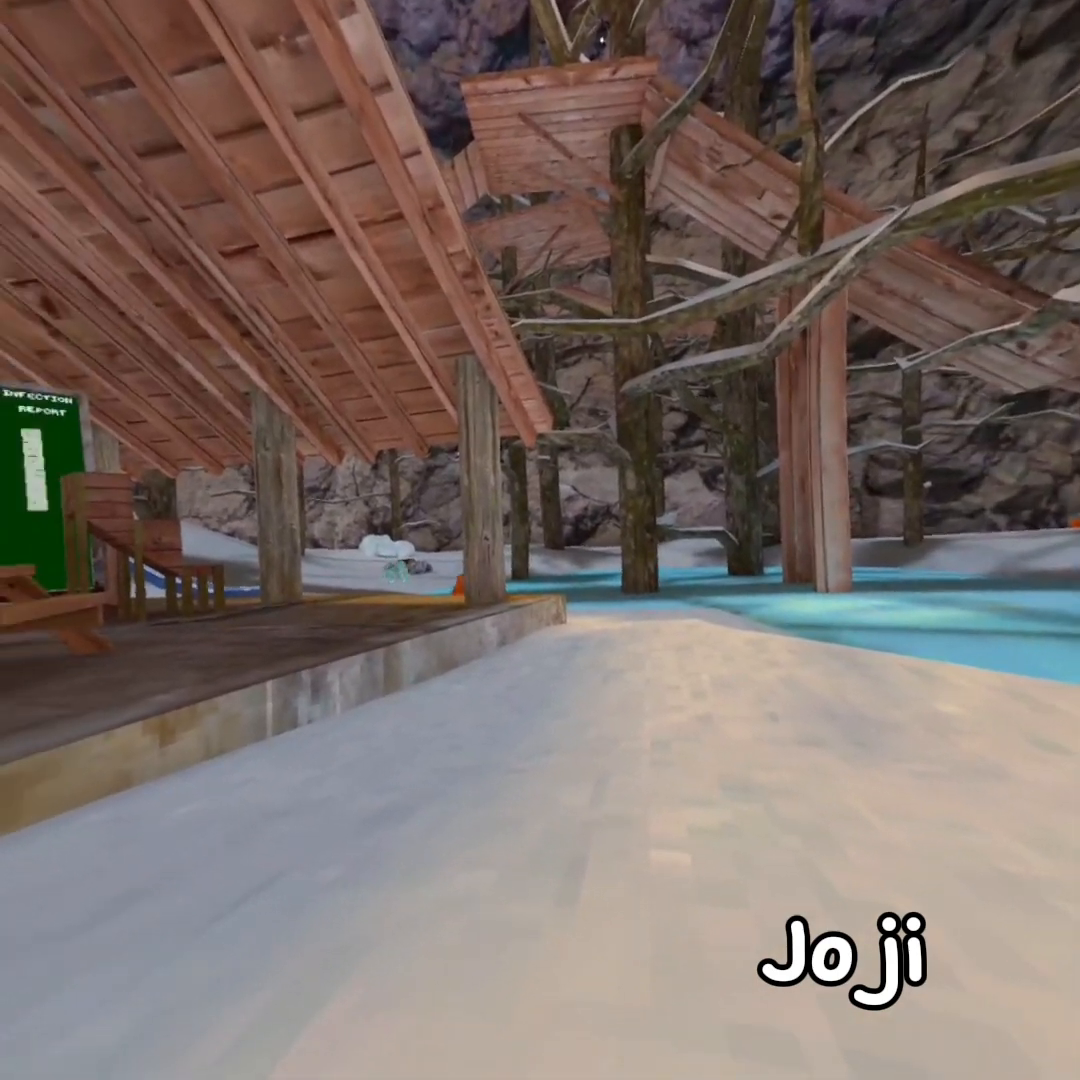
mouse_move(540, 540)
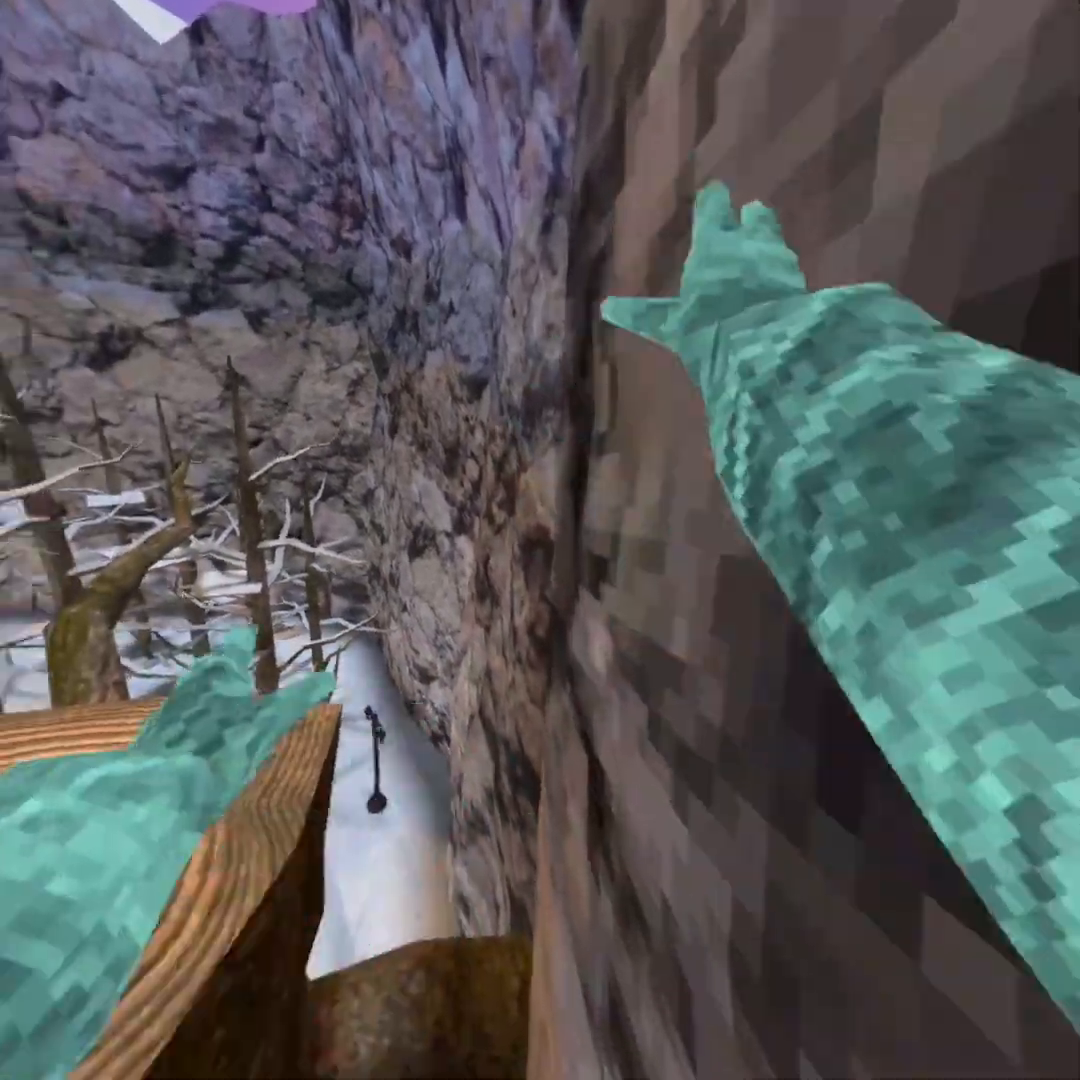
mouse_move(540, 540)
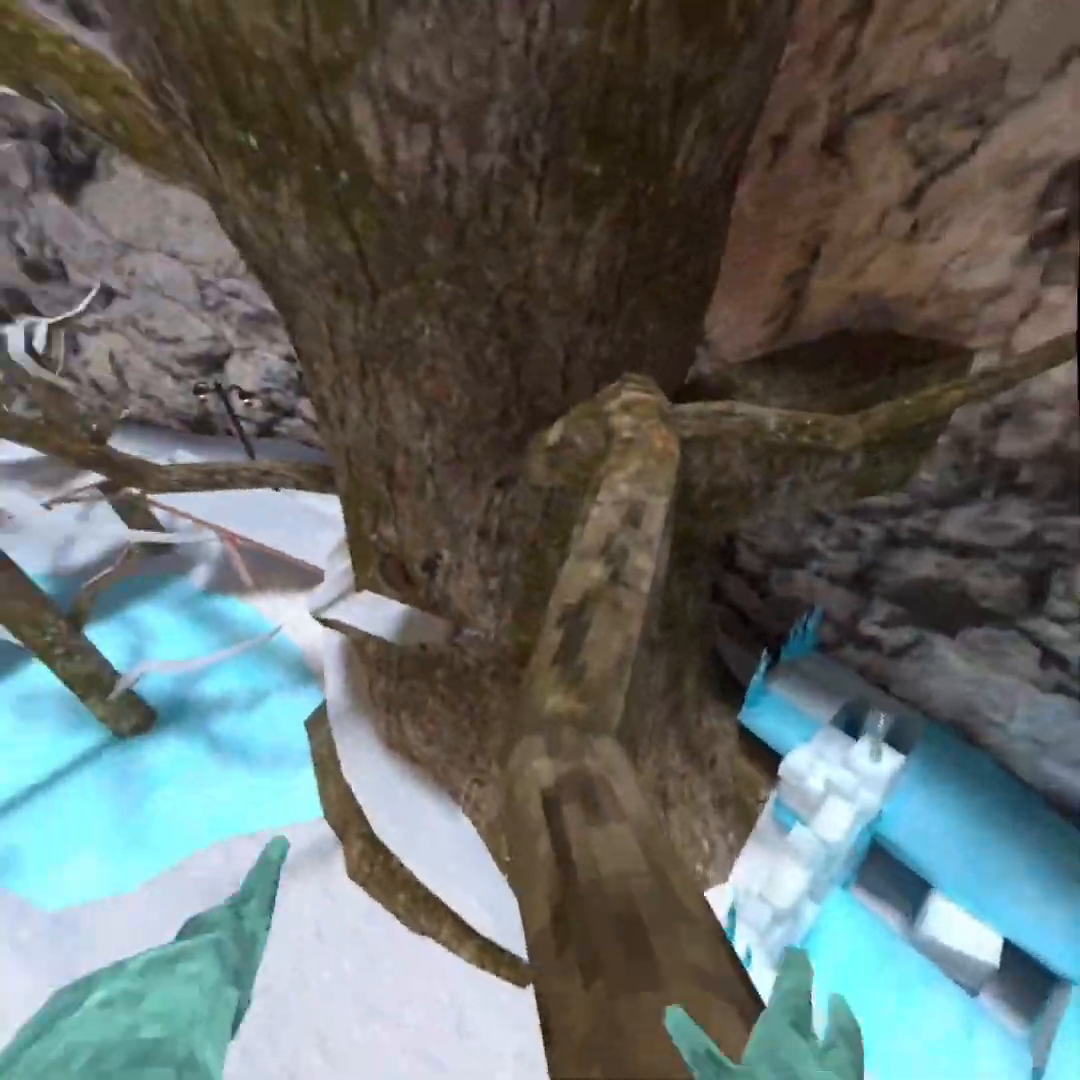
scroll(down, 3)
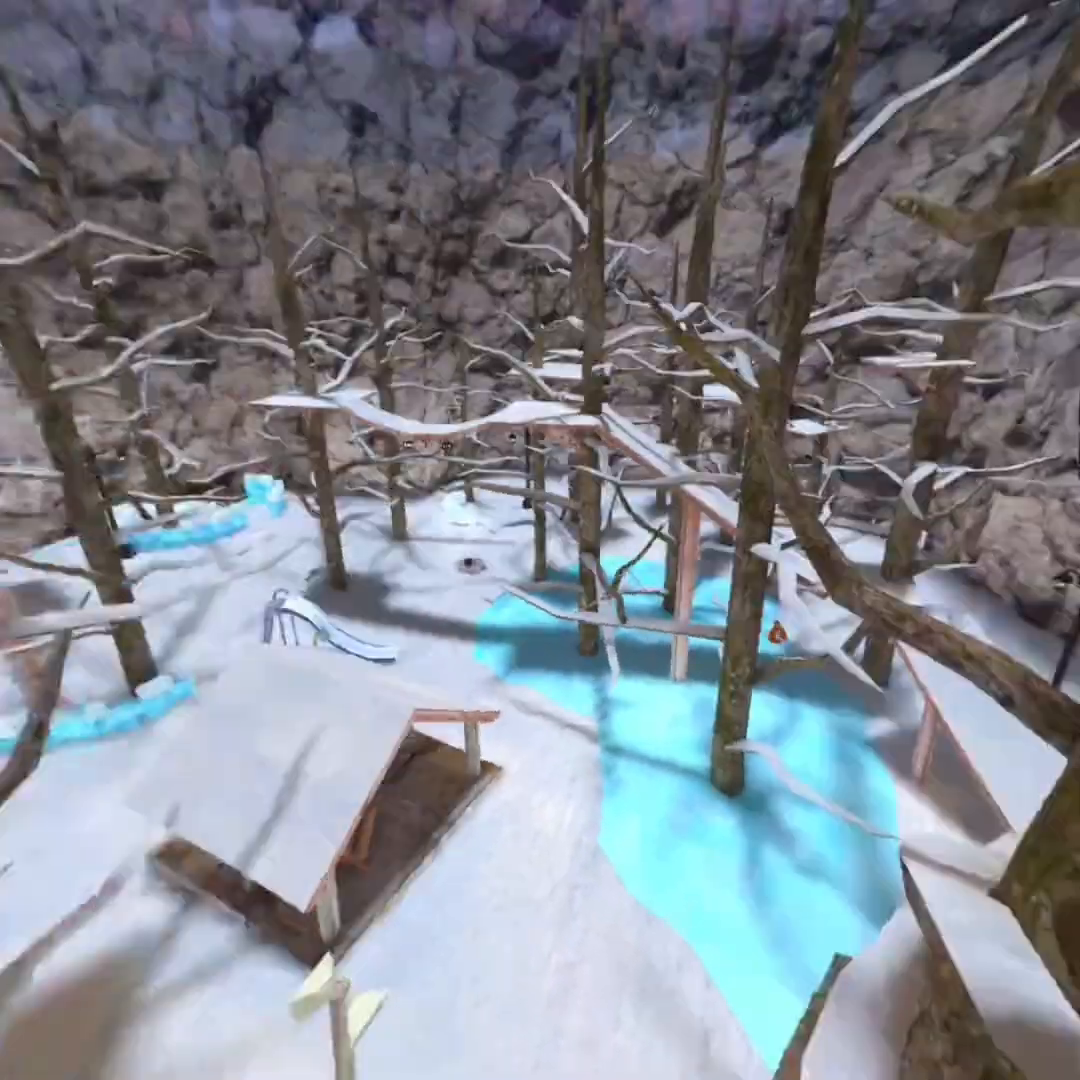